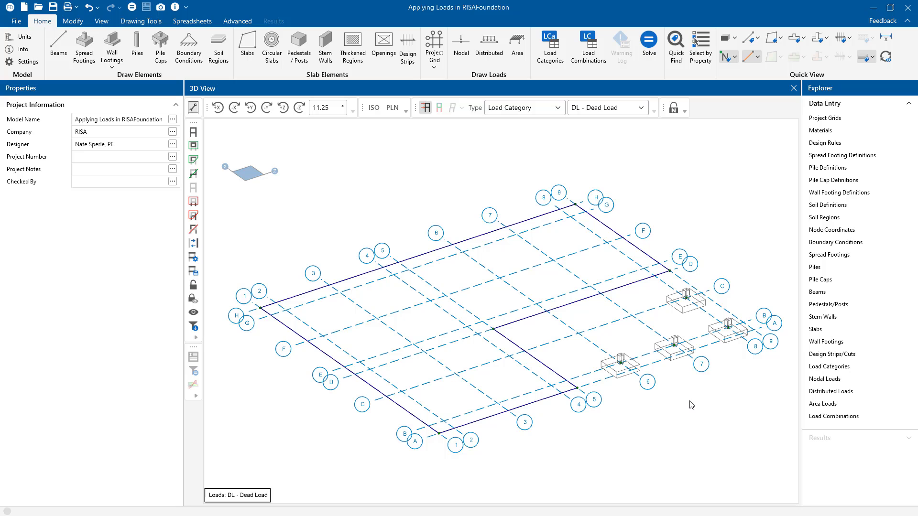
mouse_move(707, 362)
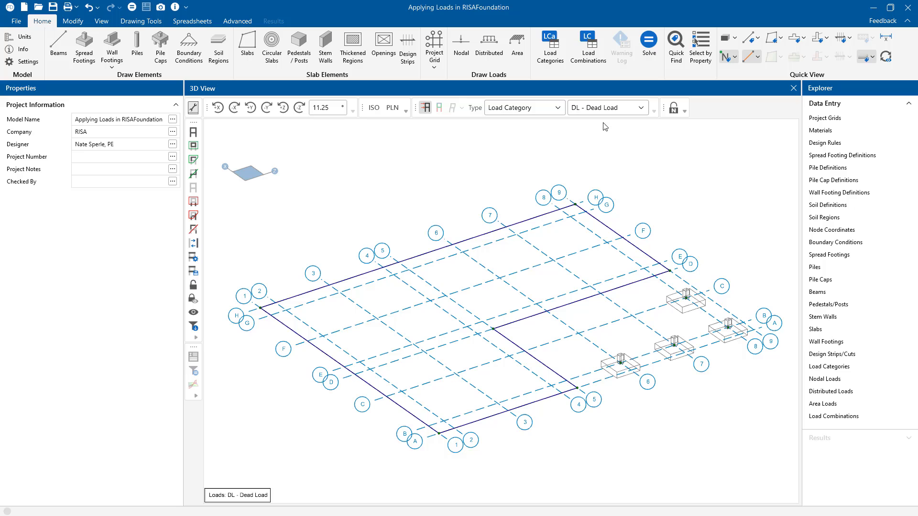
mouse_move(588, 47)
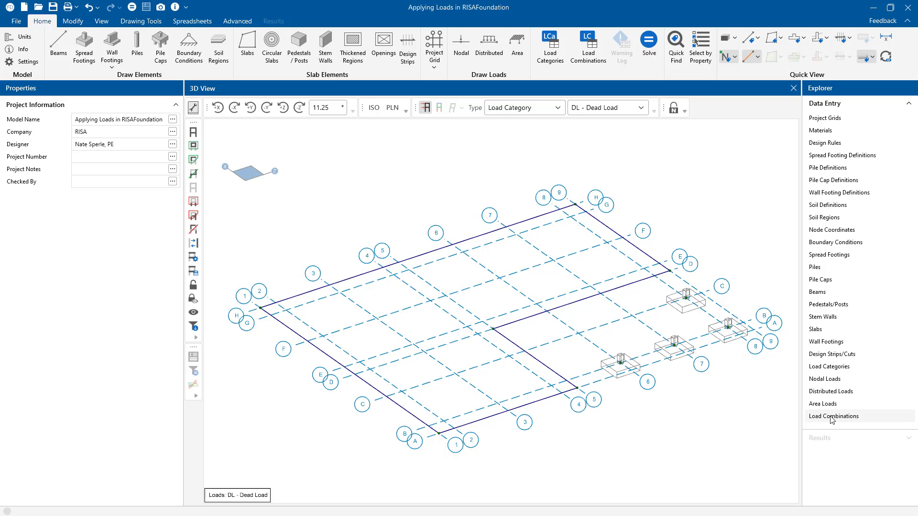
Step: Add a Combination 25 row to the load combinations table and select its first category cell
click(833, 416)
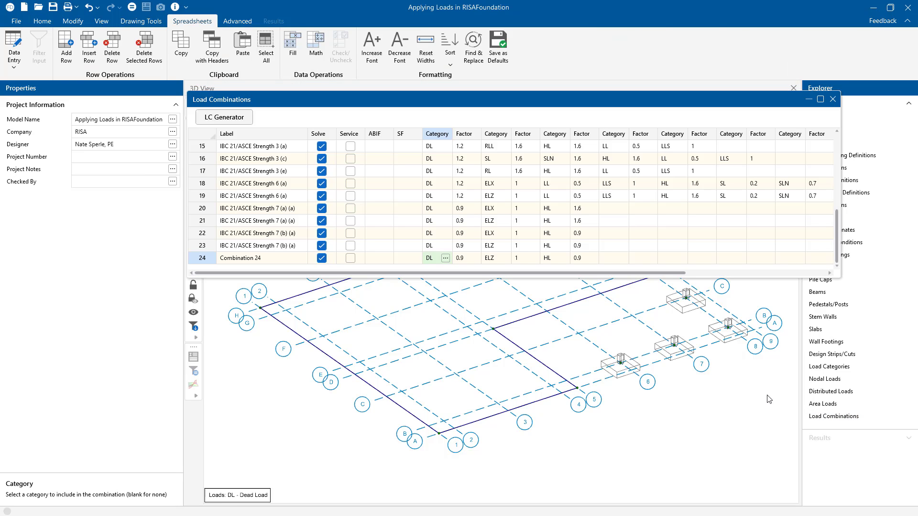
mouse_move(618, 221)
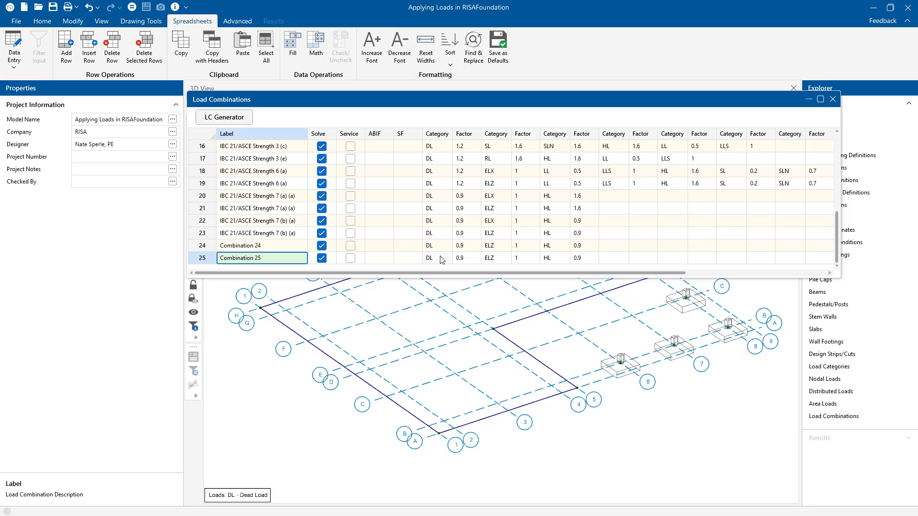
click(428, 257)
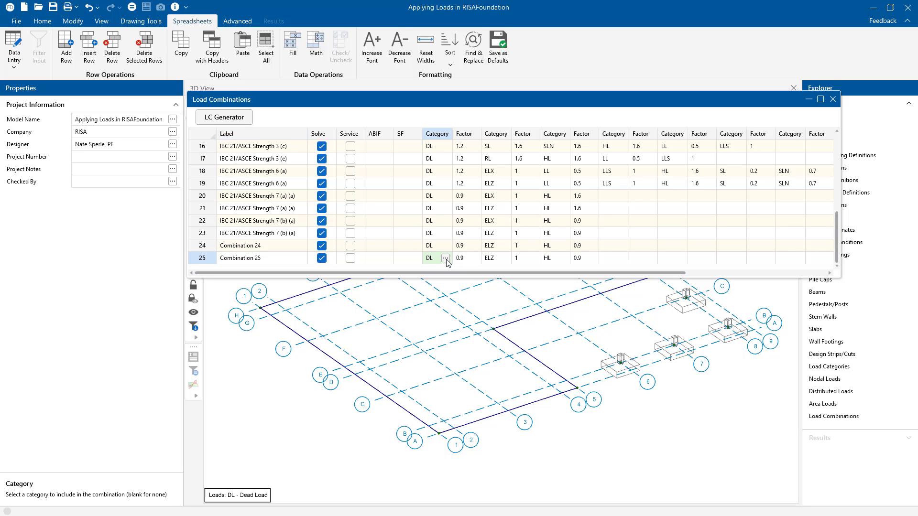
click(445, 258)
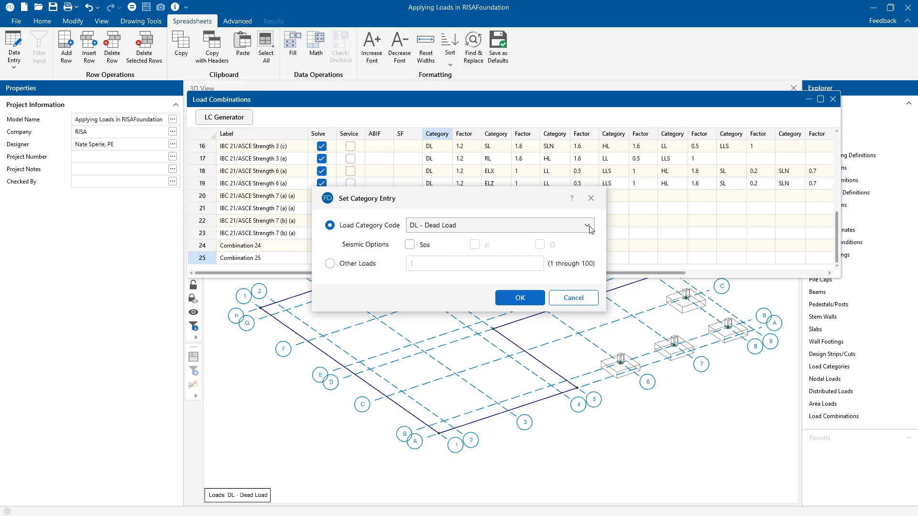
click(585, 224)
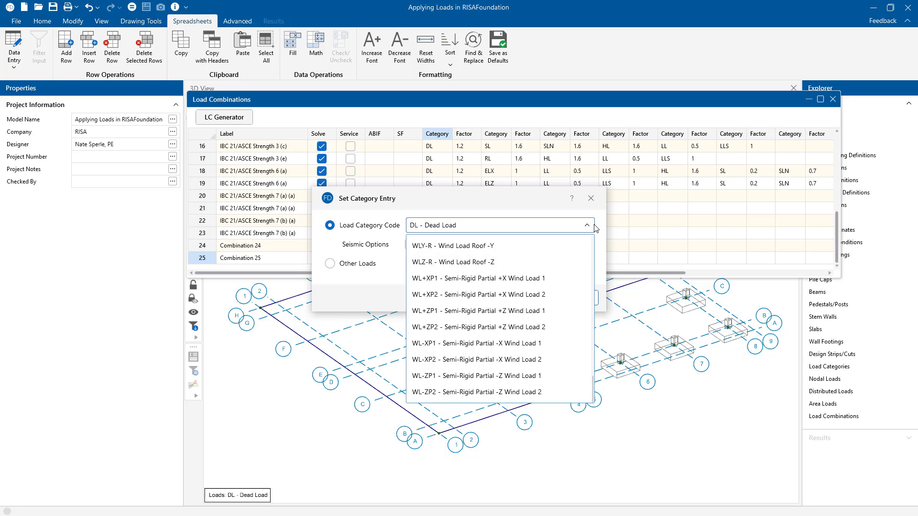
click(584, 225)
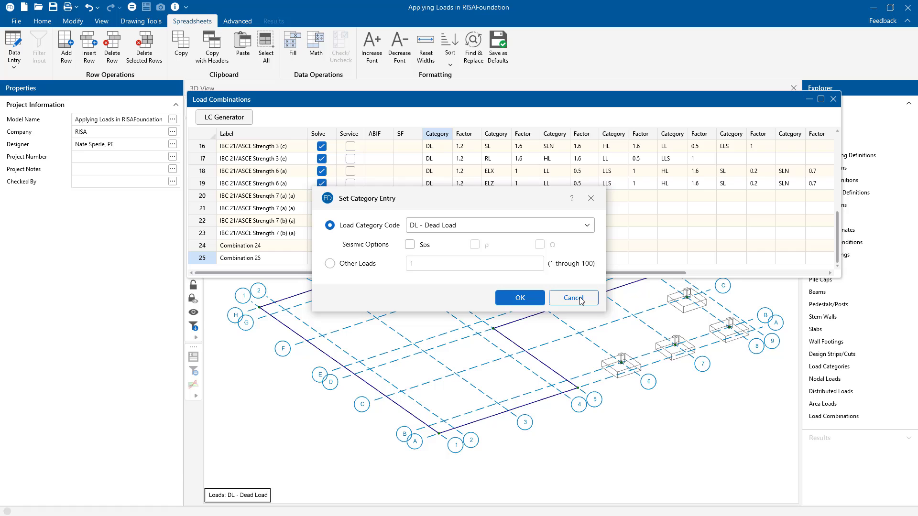
click(572, 297)
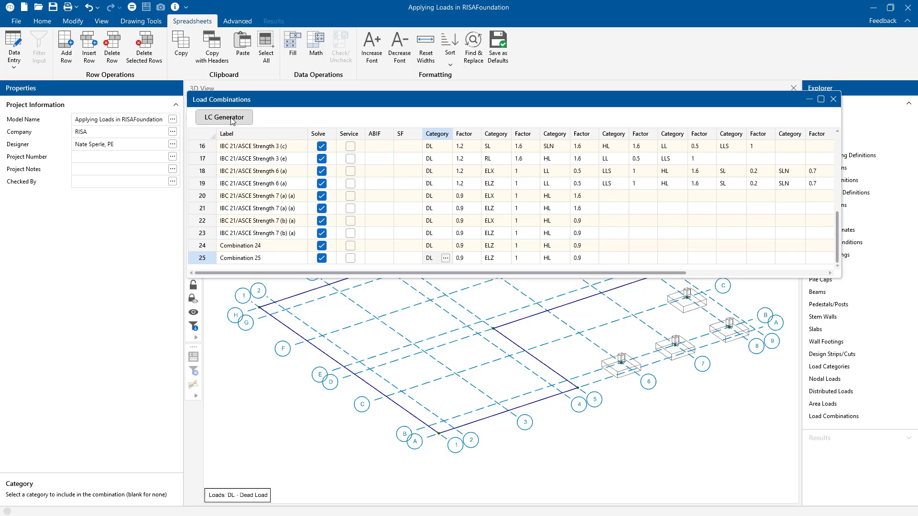
click(224, 118)
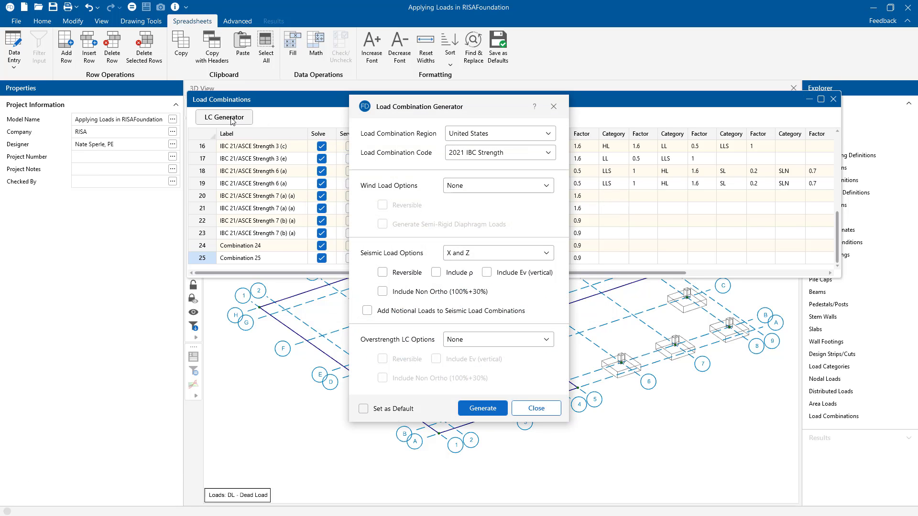
mouse_move(284, 130)
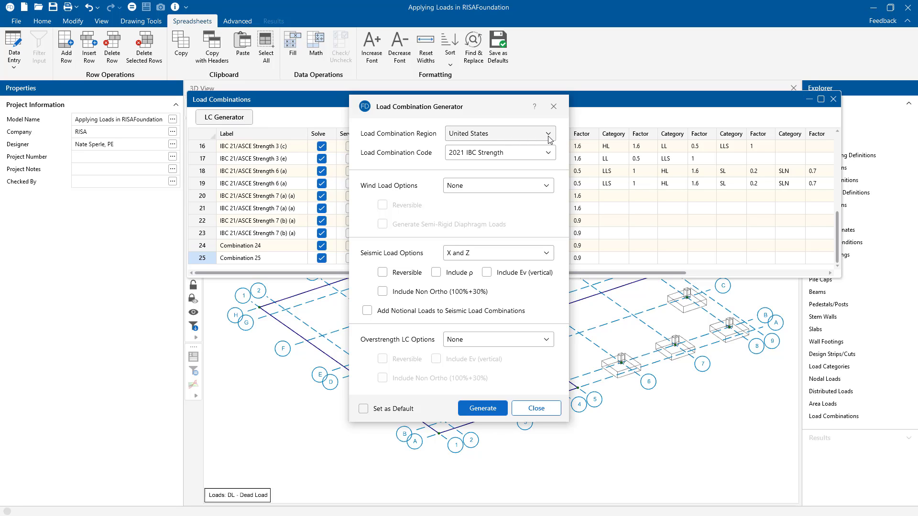
click(498, 134)
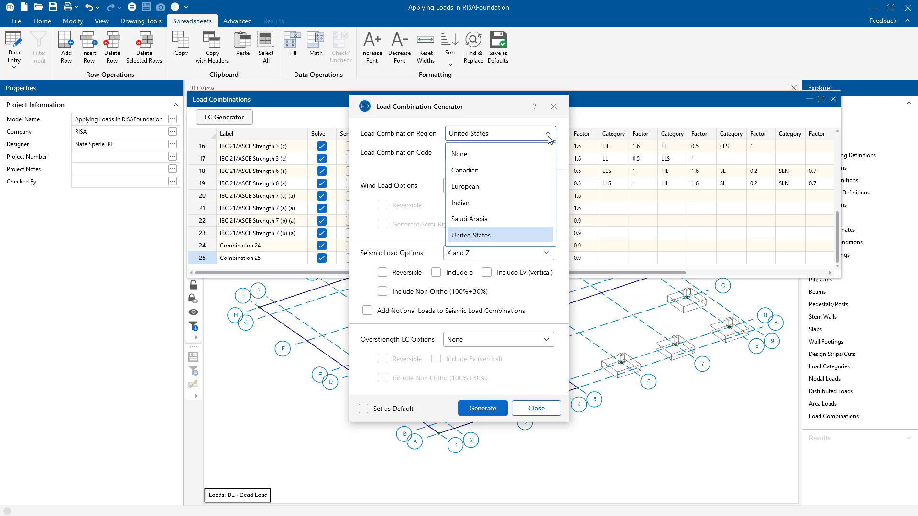
click(470, 235)
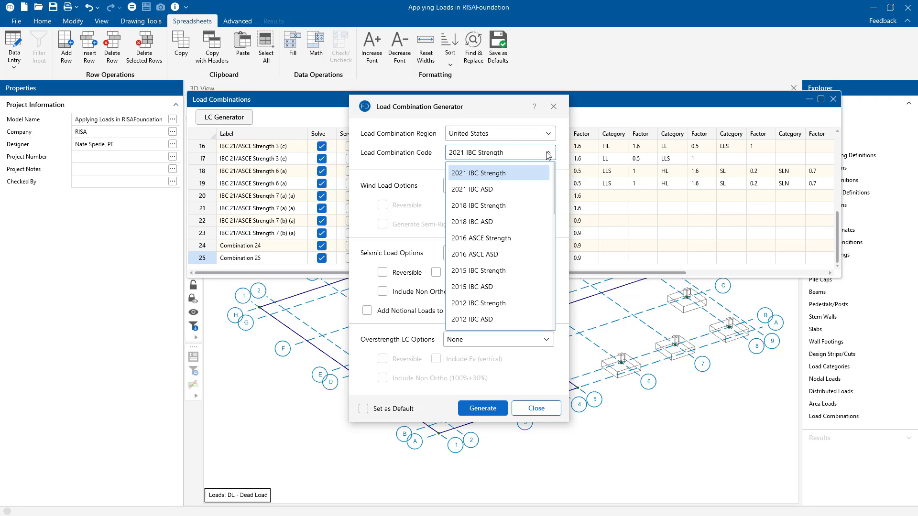
click(498, 173)
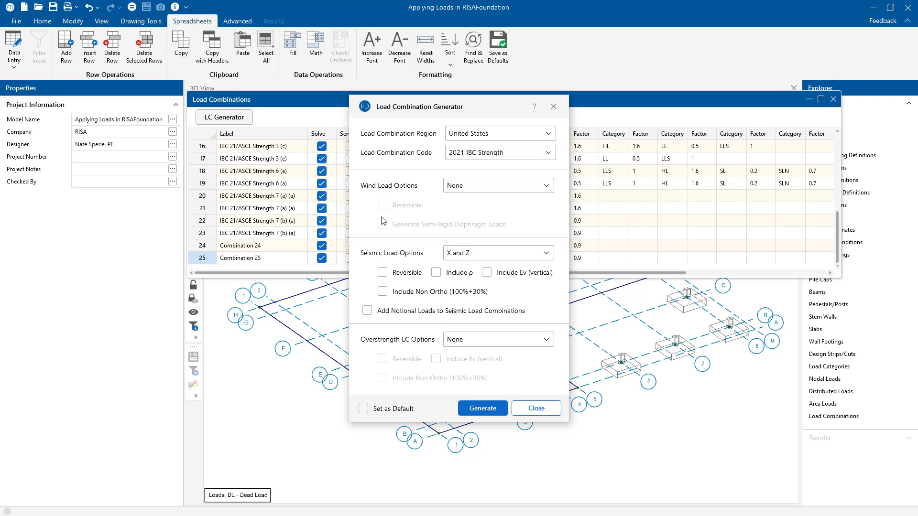
mouse_move(417, 310)
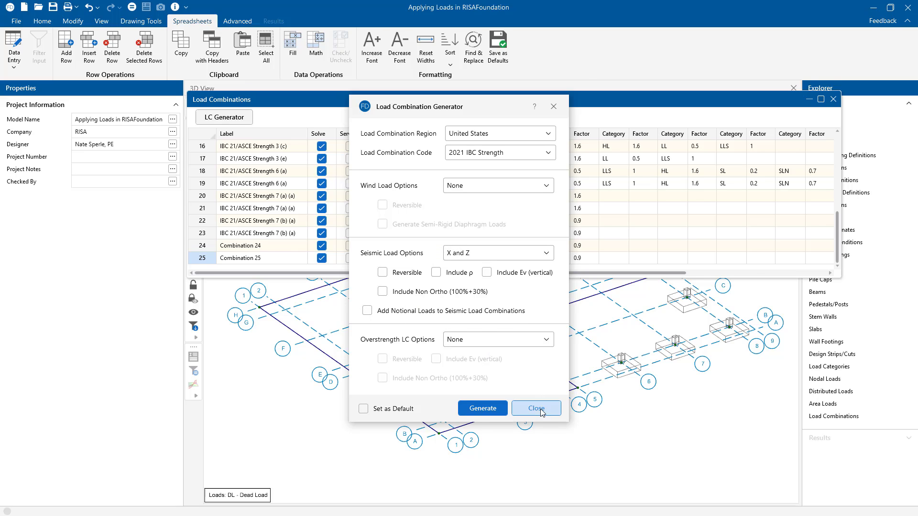
click(534, 408)
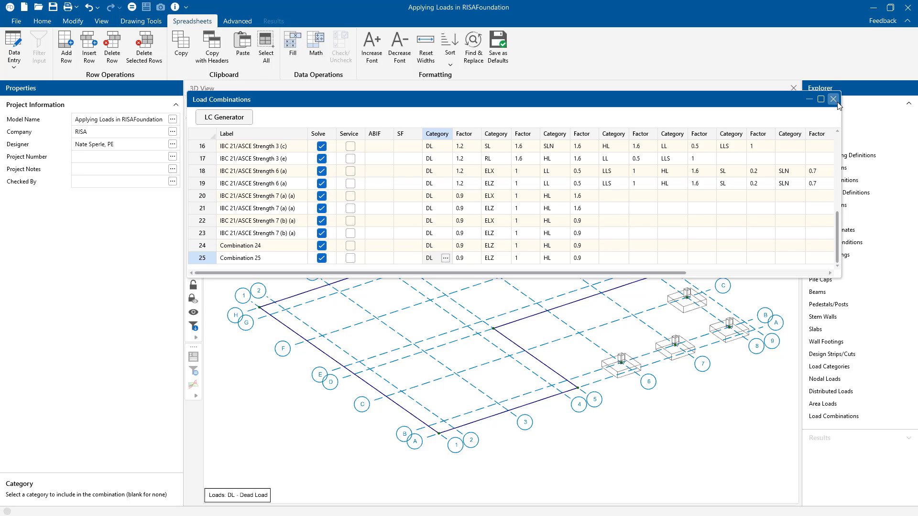
Step: Close the Load Combinations spreadsheet to return to the 3D foundation view
click(832, 99)
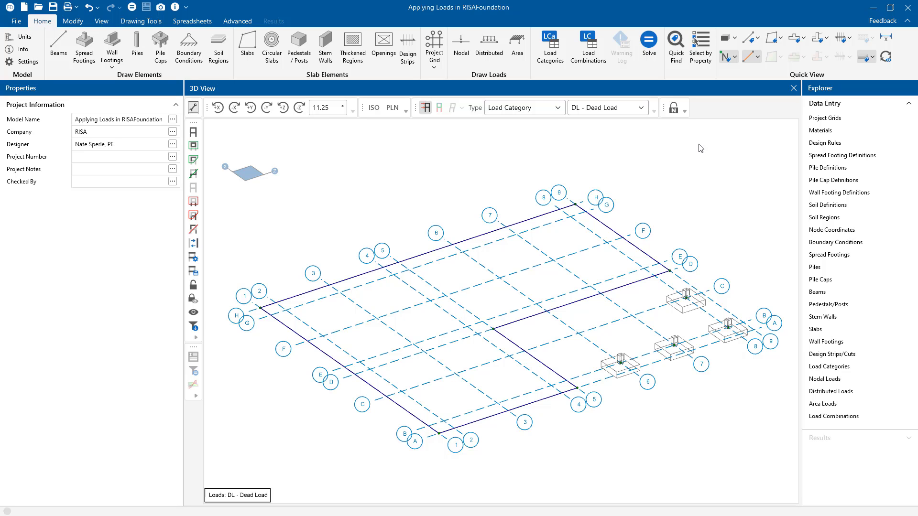
mouse_move(644, 174)
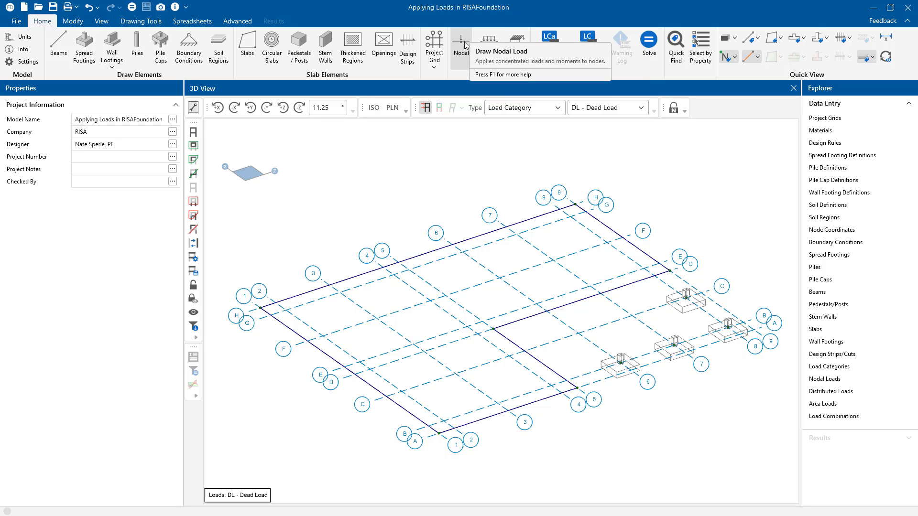
Step: Configure the nodal load tool for a Dead Load in direction Y with magnitude 100
click(461, 43)
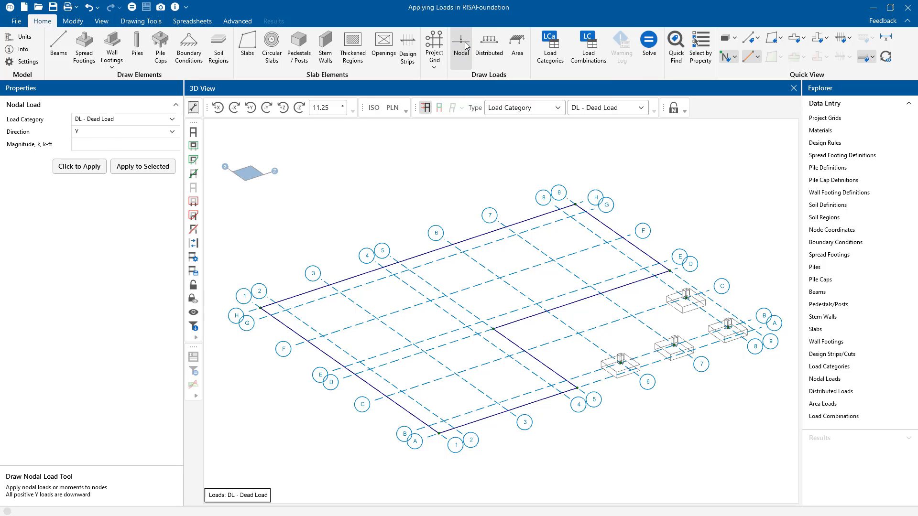
mouse_move(135, 111)
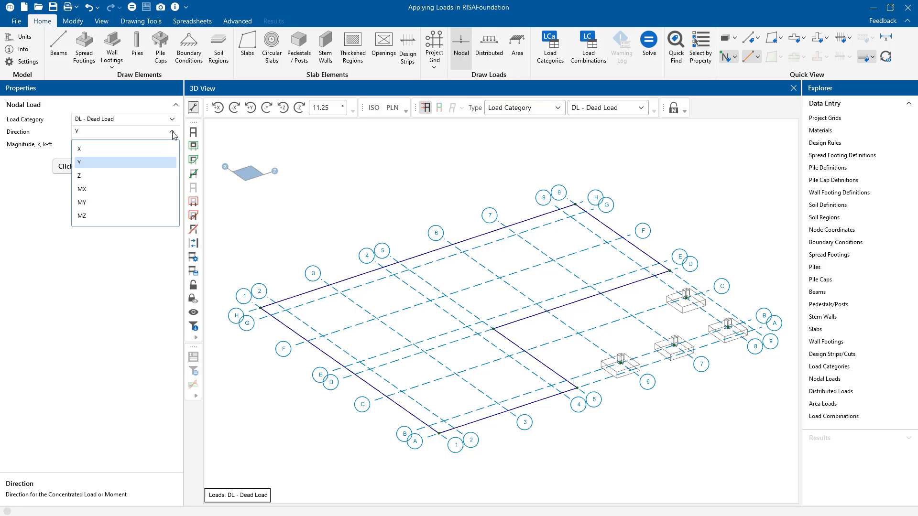
mouse_move(86, 150)
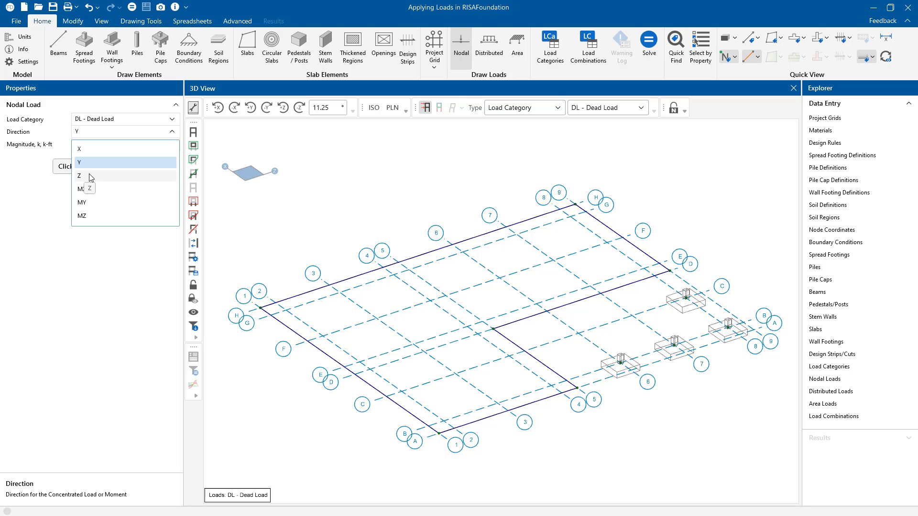
mouse_move(168, 172)
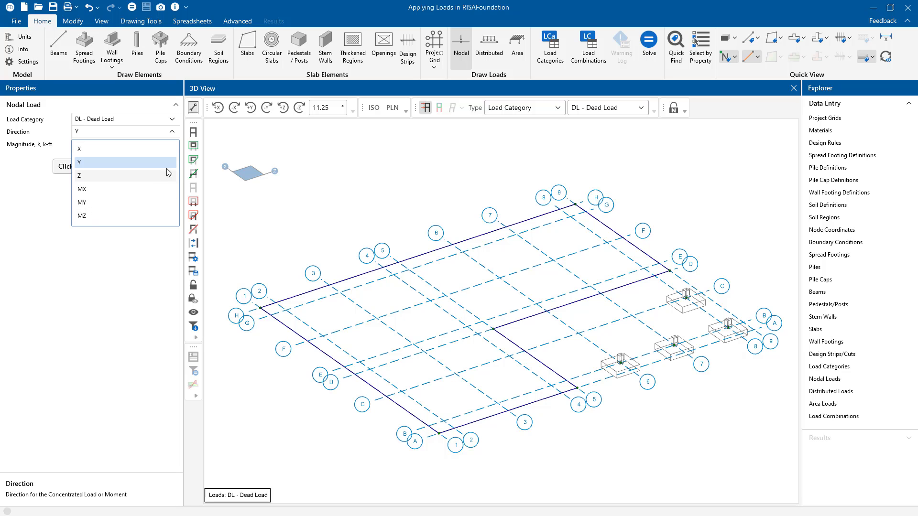
mouse_move(123, 162)
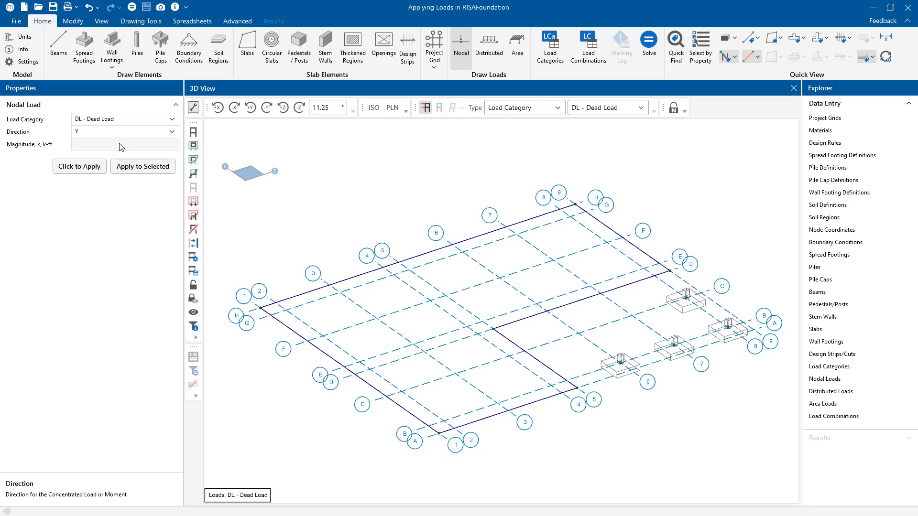
click(124, 144)
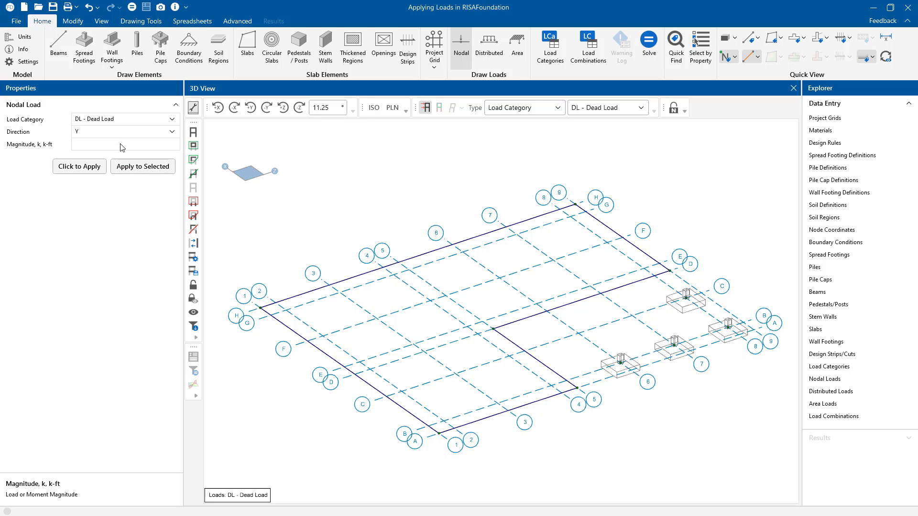
text(100)
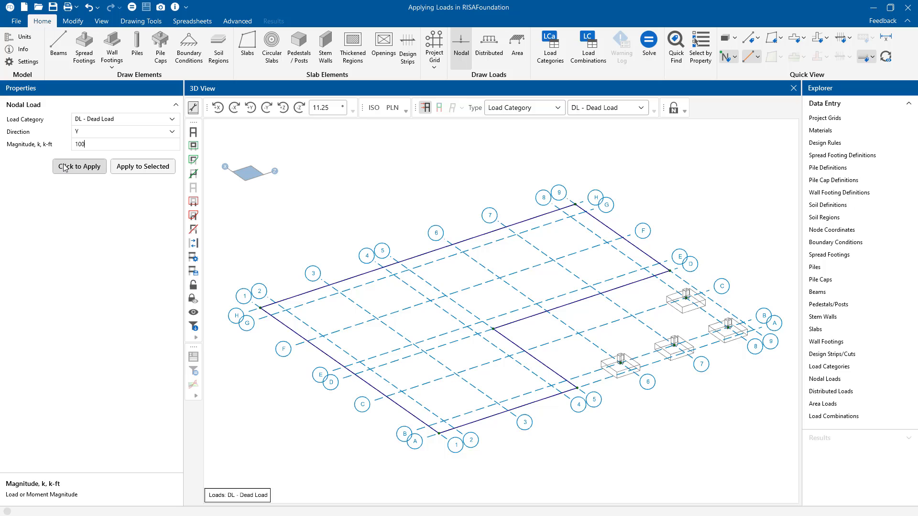
Step: Place the 100 k dead nodal loads on the footing nodes, then exit the tool
click(141, 21)
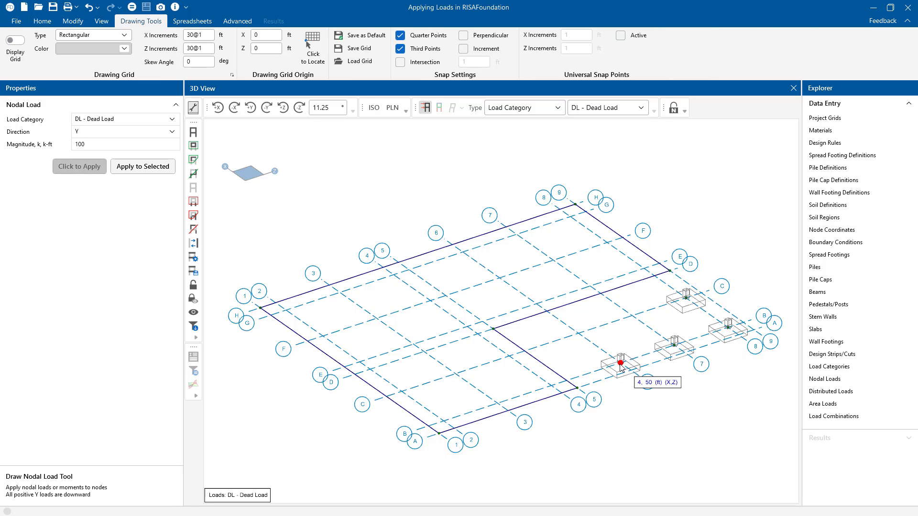
click(620, 362)
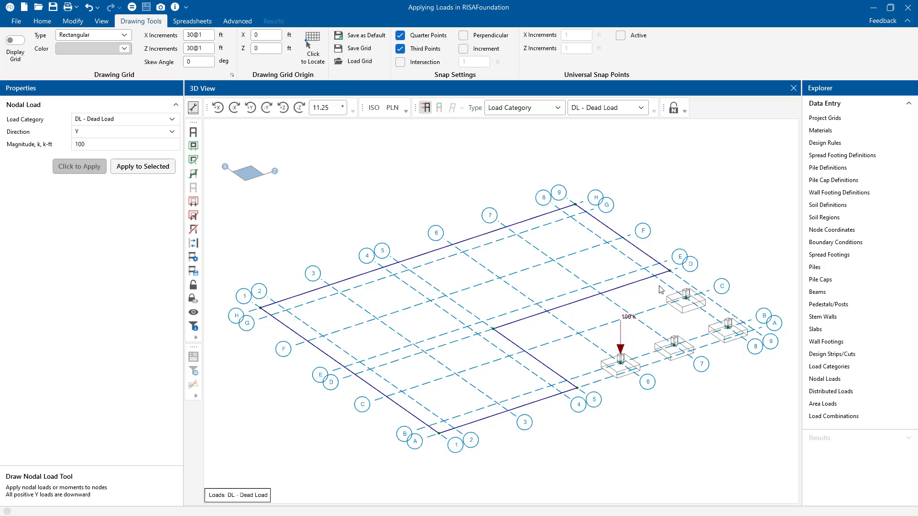
drag(660, 287, 743, 379)
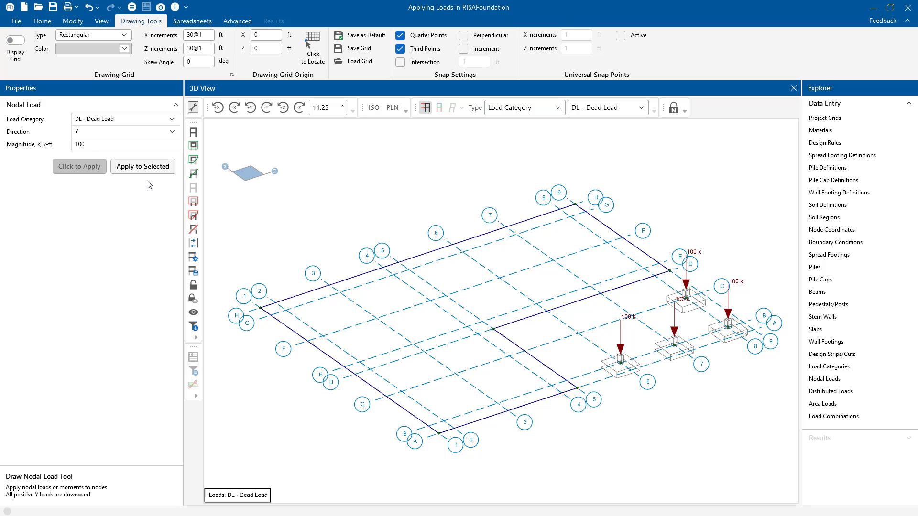
click(41, 21)
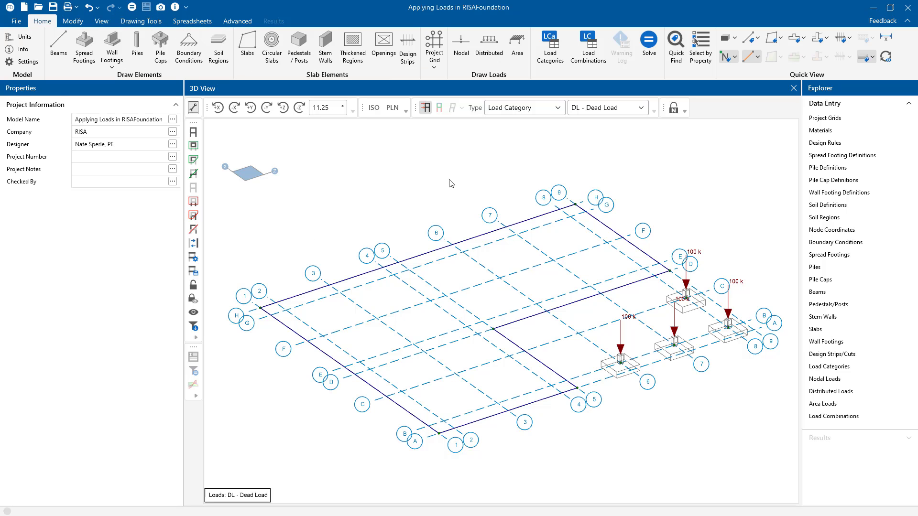
mouse_move(745, 384)
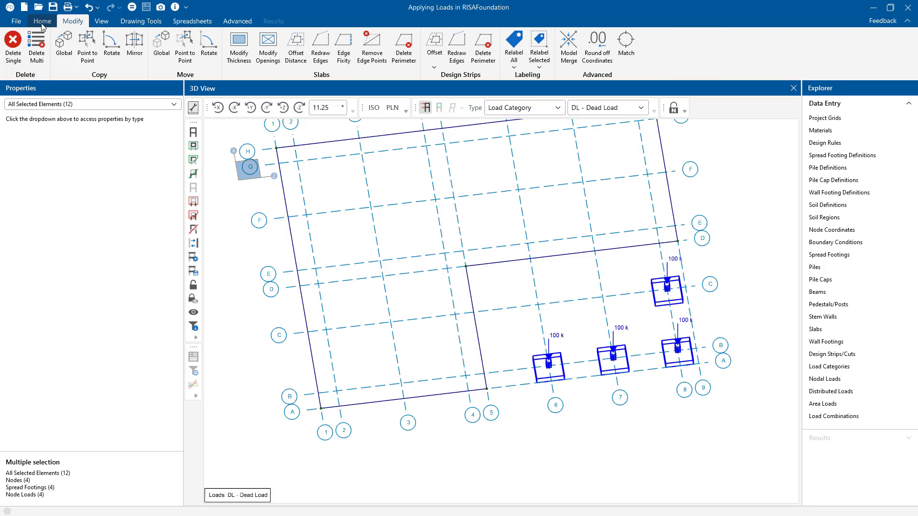
Step: Apply 10 k ELX - Earthquake Load X nodal loads in direction X to the selected footing nodes
click(42, 21)
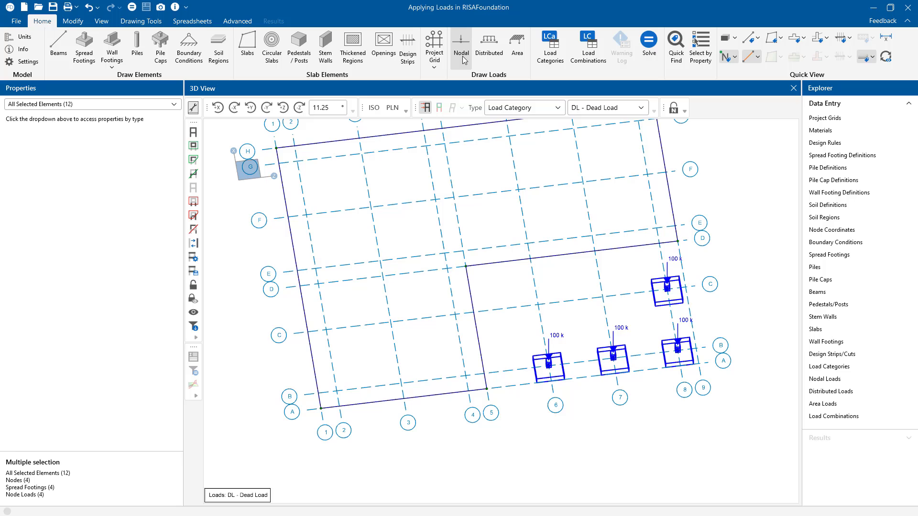
click(461, 43)
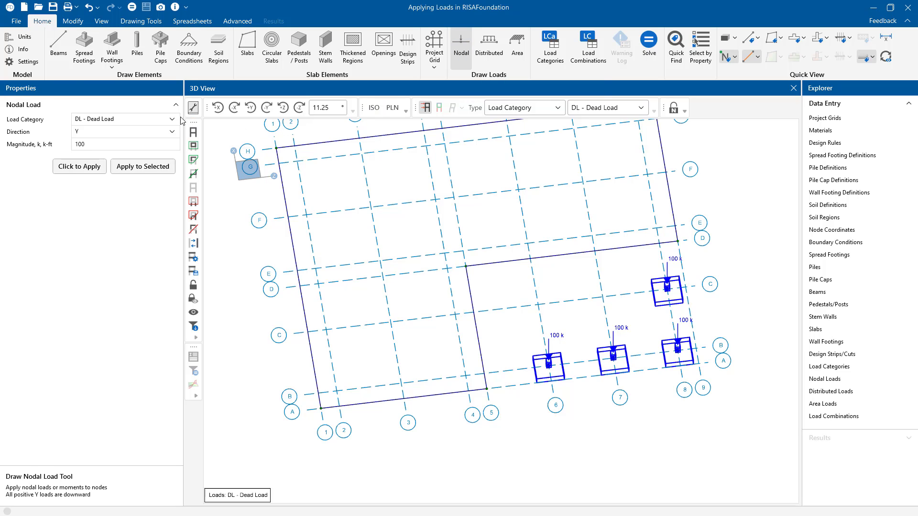
click(124, 119)
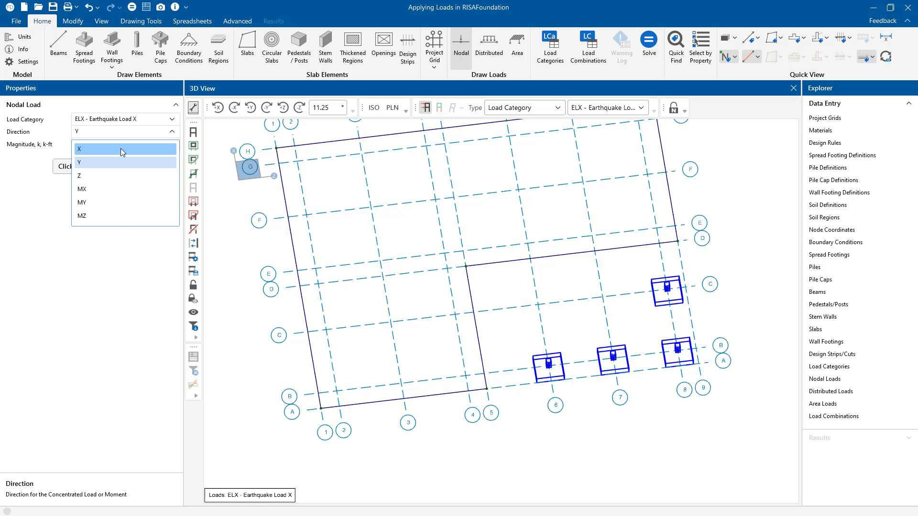
click(79, 148)
text(10)
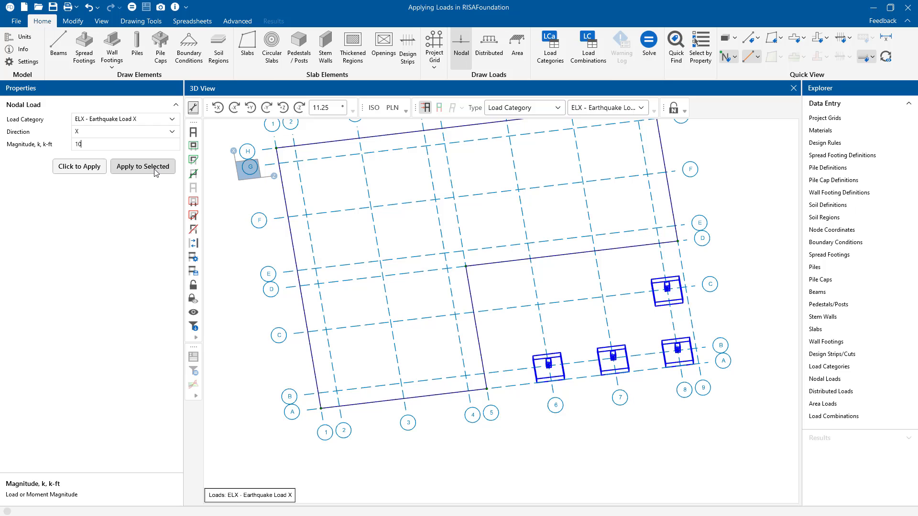
click(142, 167)
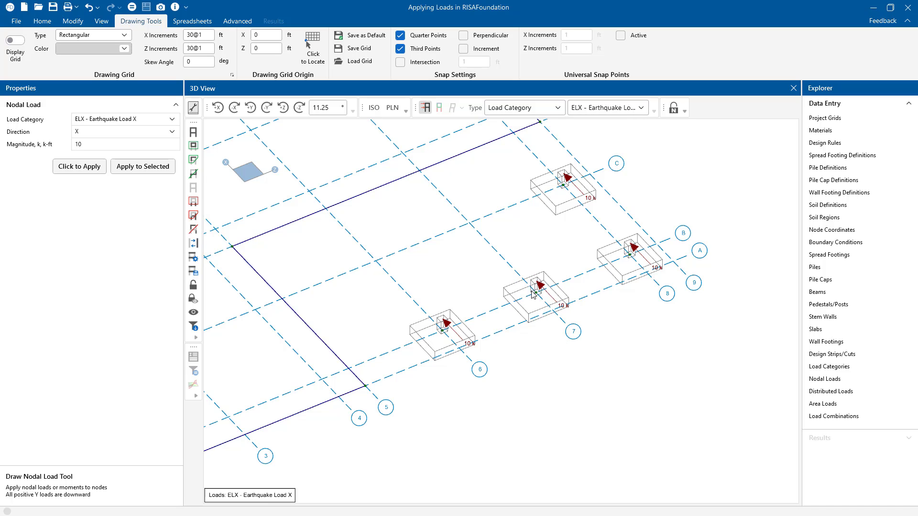
mouse_move(528, 381)
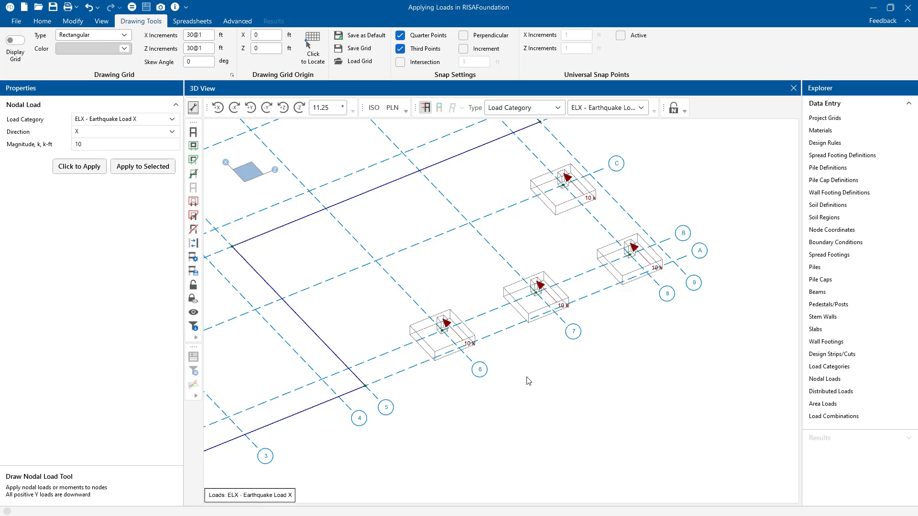
Step: Draw a dead distributed load from 0.1 to 0.2 k/ft between line F's end nodes
click(41, 21)
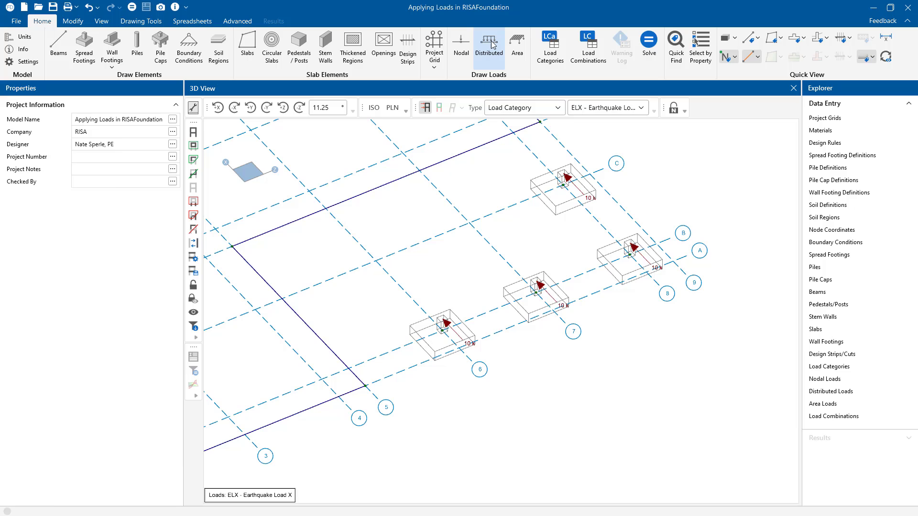
click(489, 47)
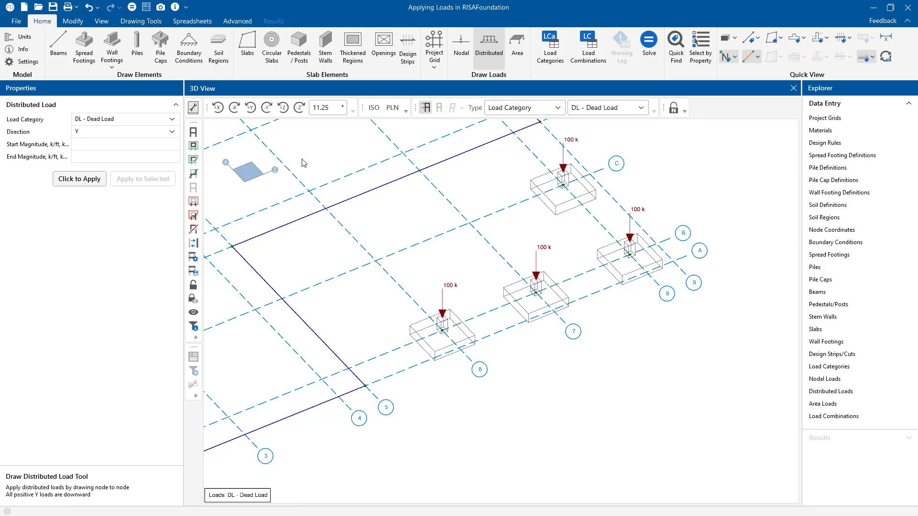
click(123, 144)
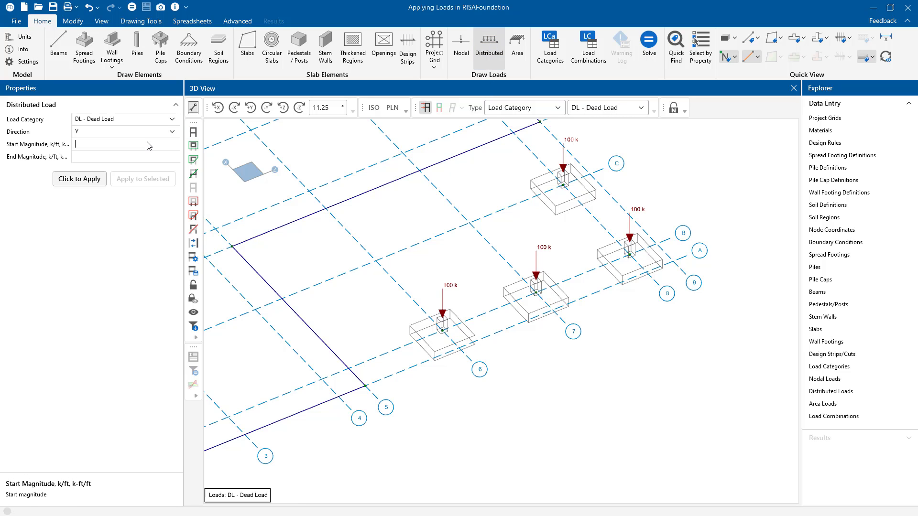
text(0.1)
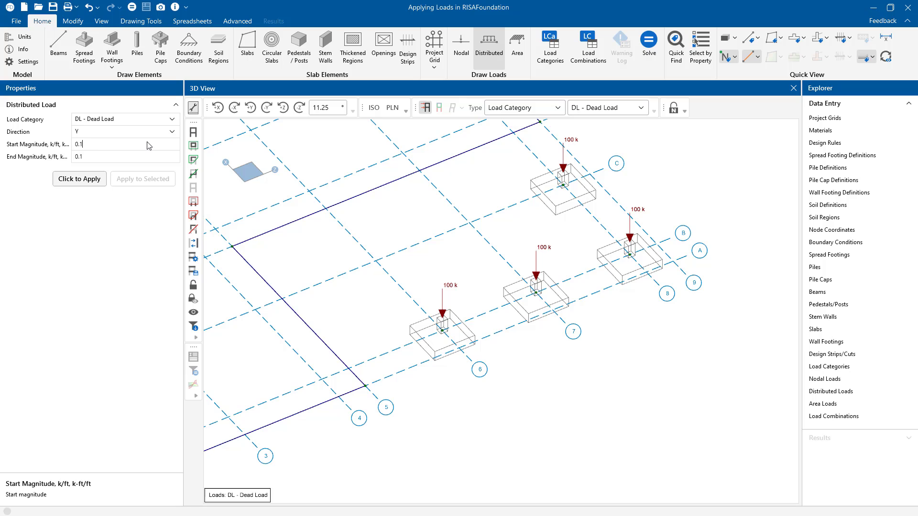
click(117, 156)
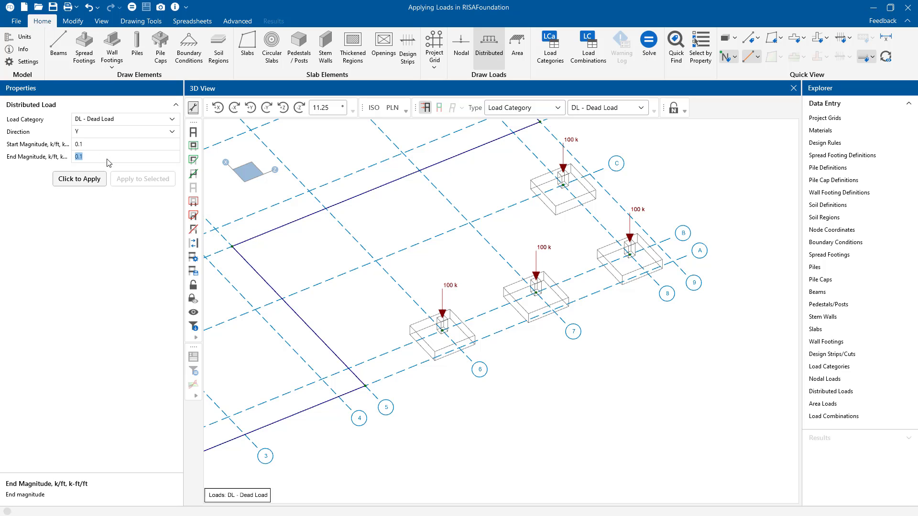
text(0)
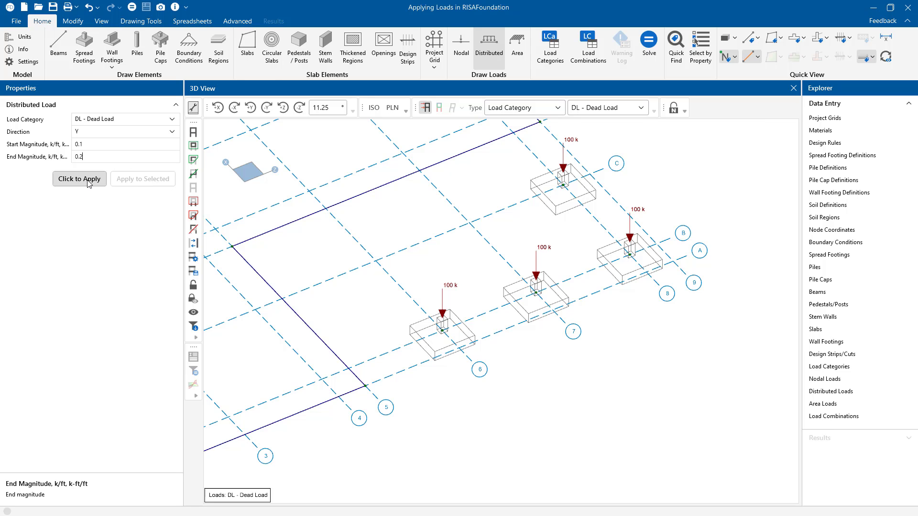
click(141, 20)
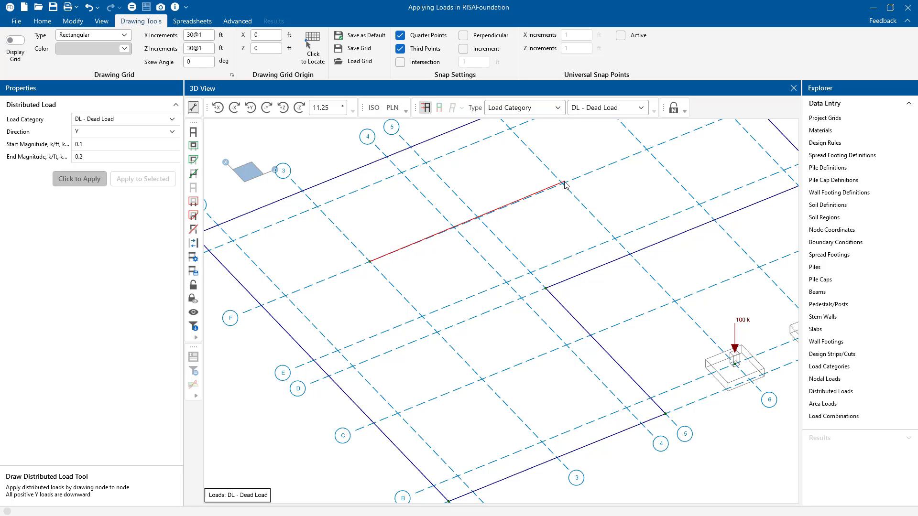
click(563, 186)
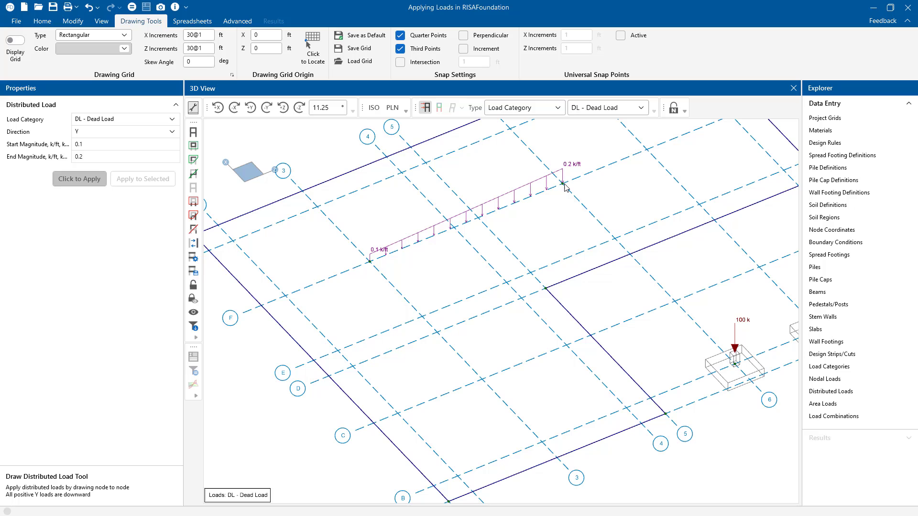
click(42, 21)
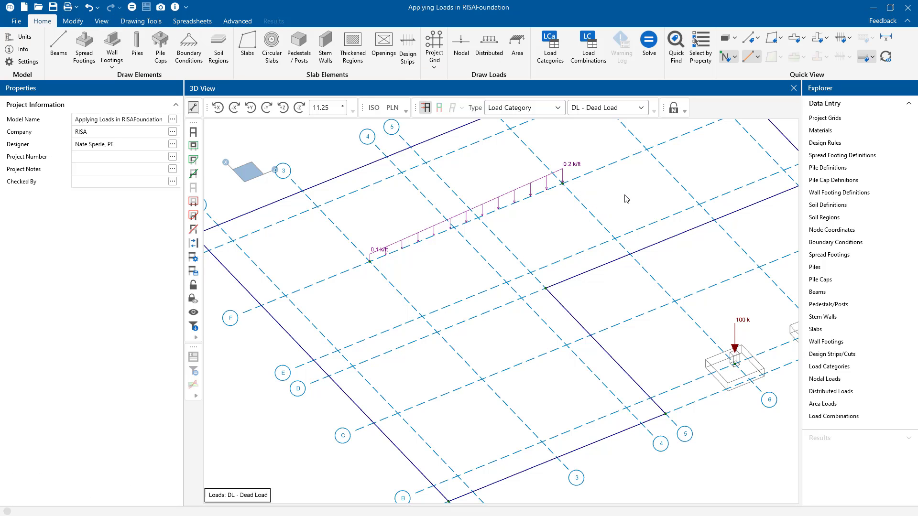
mouse_move(452, 146)
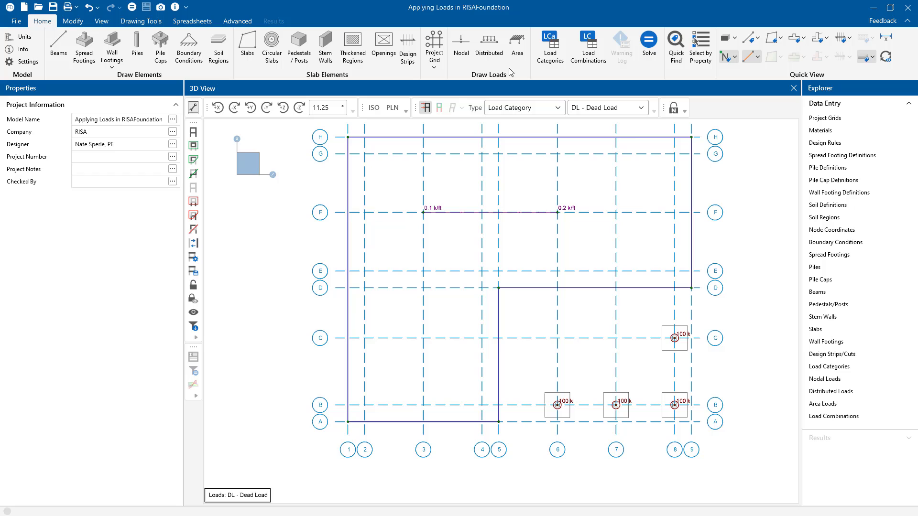
Step: Draw a 0.02 ksf dead area load starting from the slab's first corner point
click(516, 47)
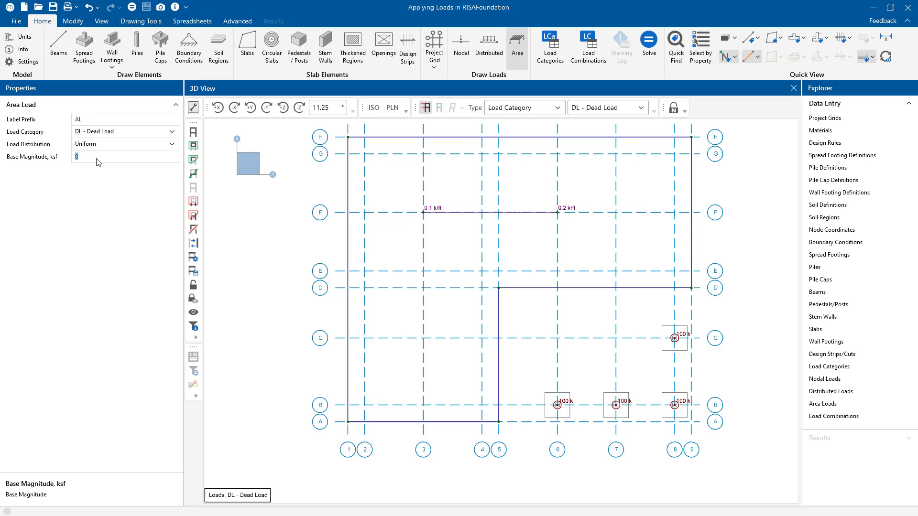
text(.02)
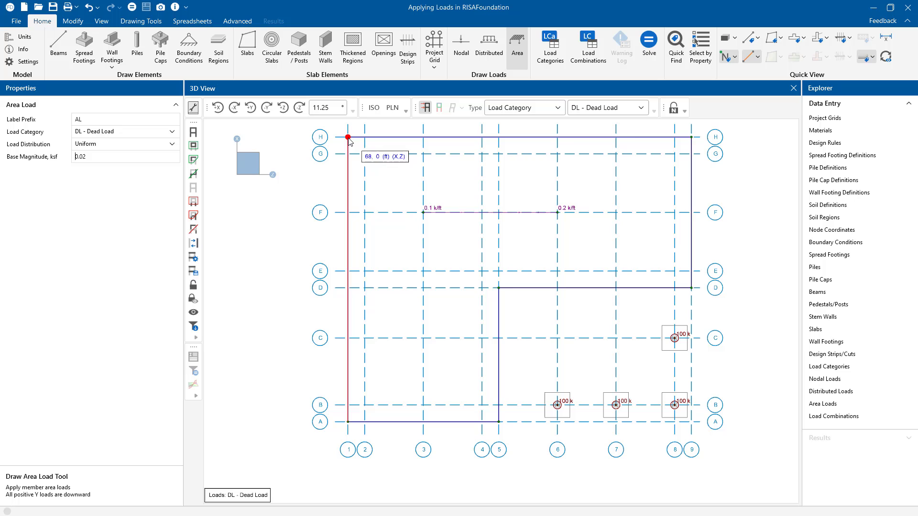
click(693, 285)
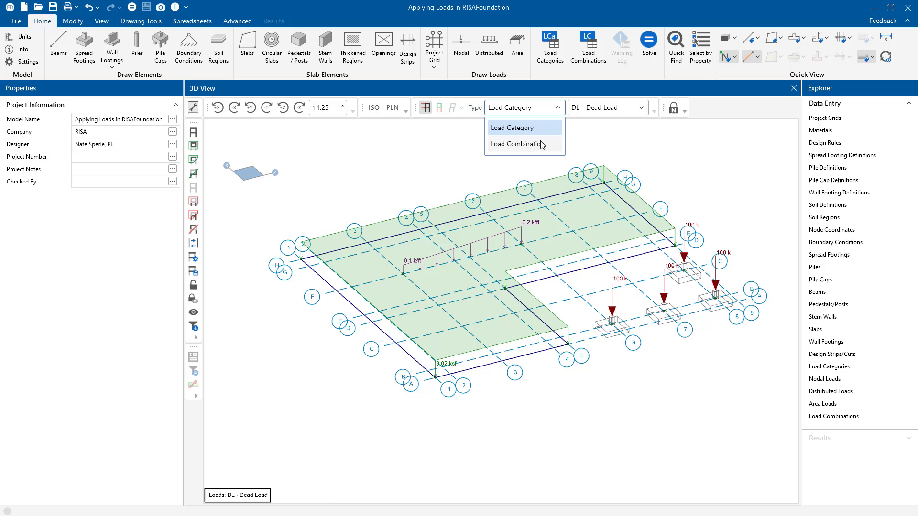
click(517, 144)
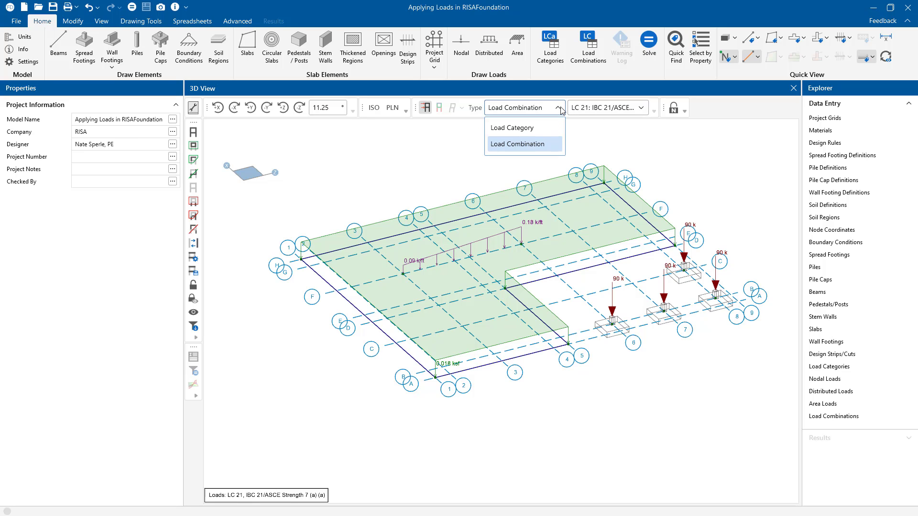
click(512, 128)
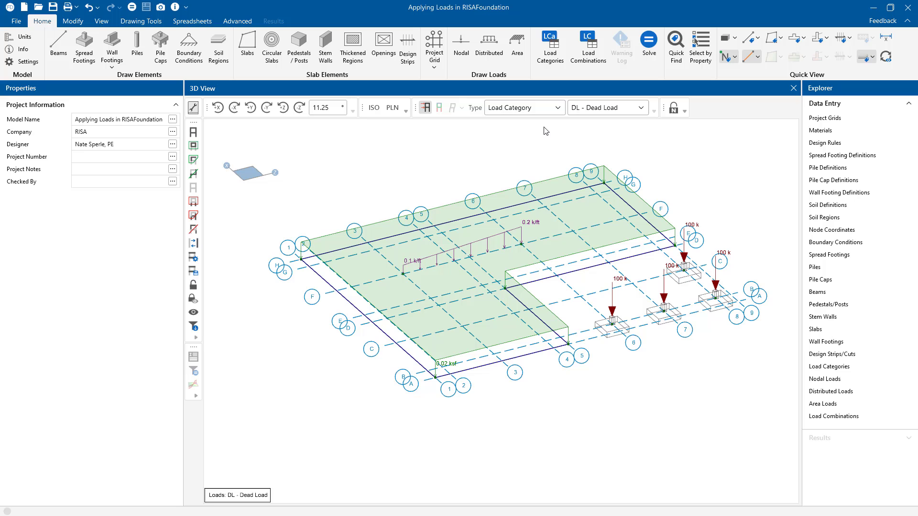
click(419, 326)
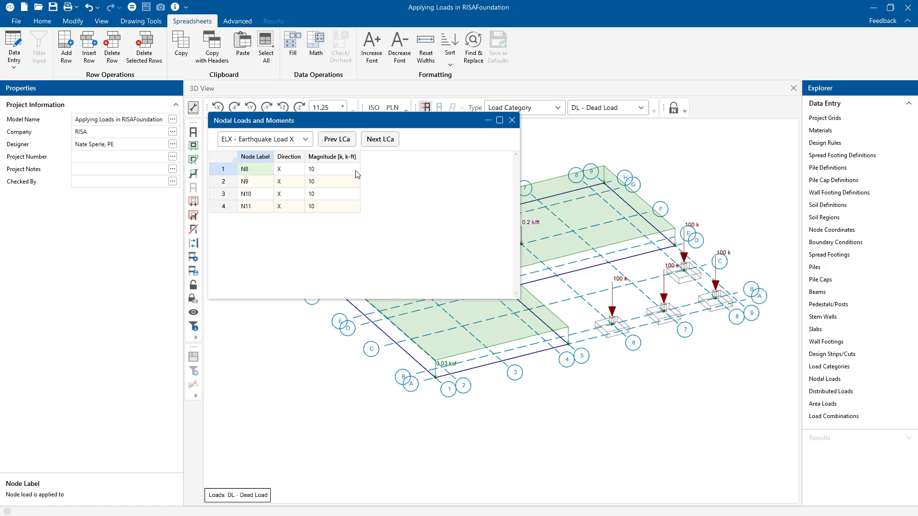
Step: Multiply the DL nodal load magnitudes by 1.1 in the Nodal Loads spreadsheet, then close it
click(264, 139)
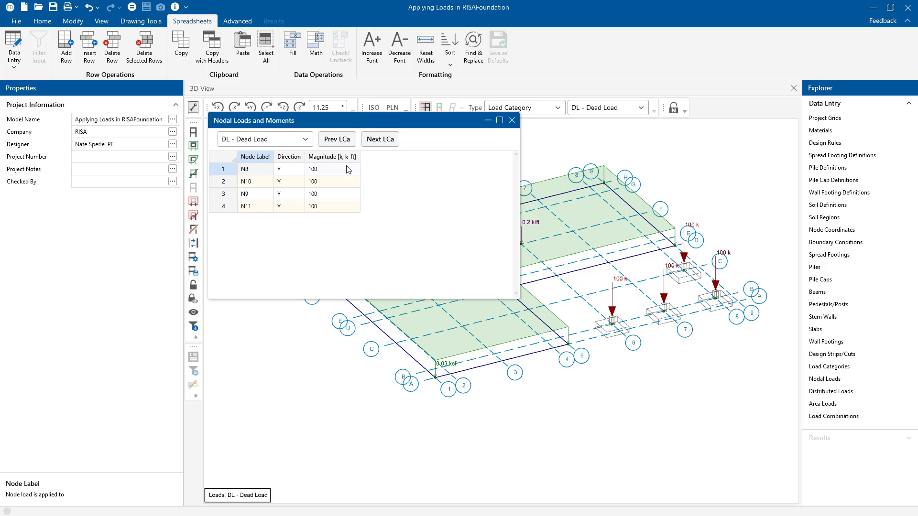
click(332, 169)
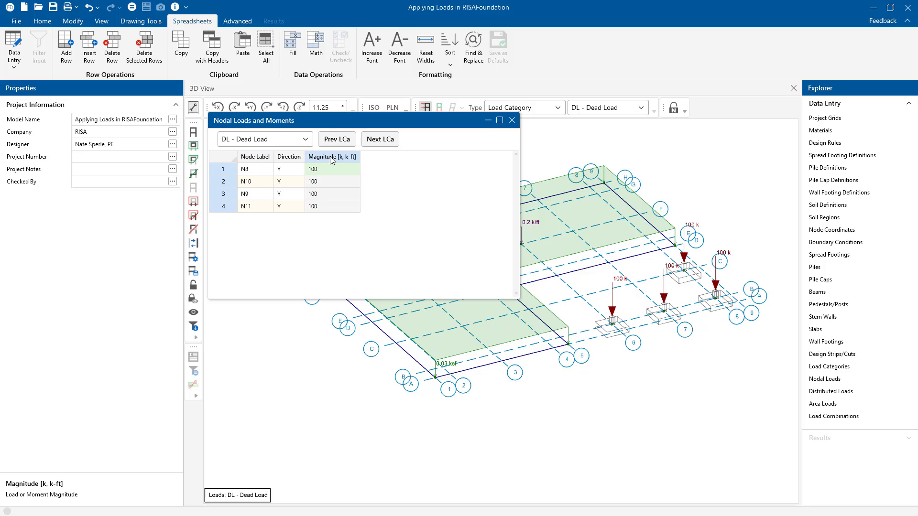
right_click(331, 161)
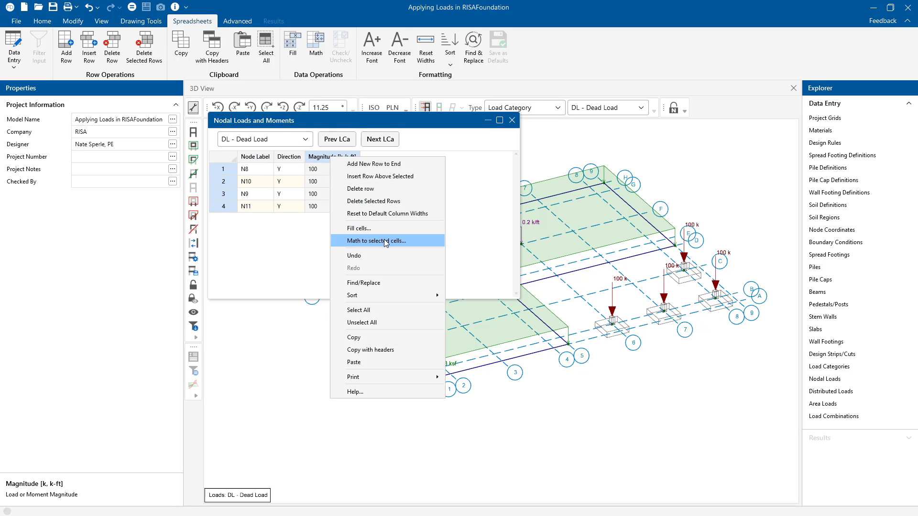
click(380, 241)
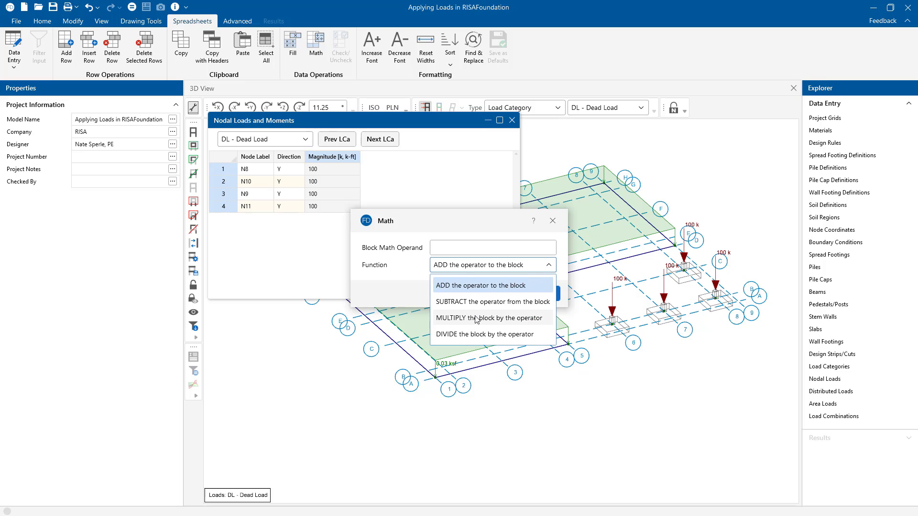
click(488, 318)
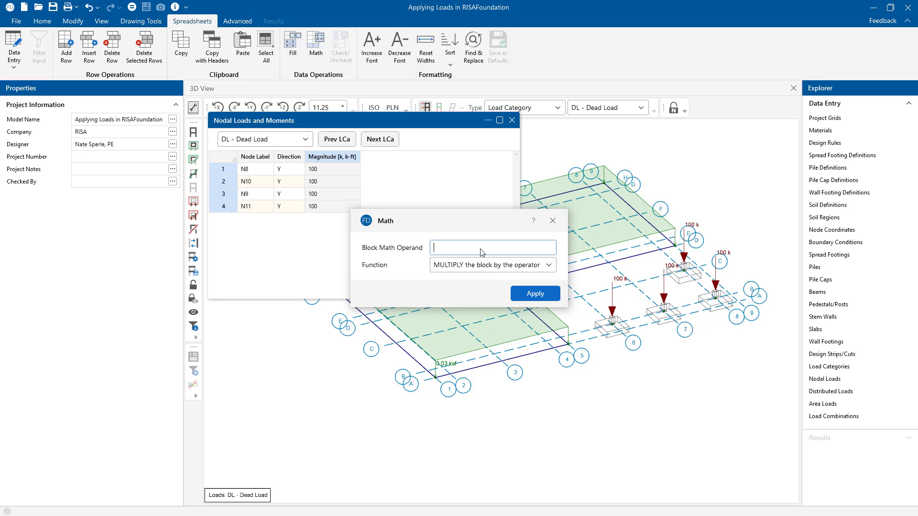
text(1.1)
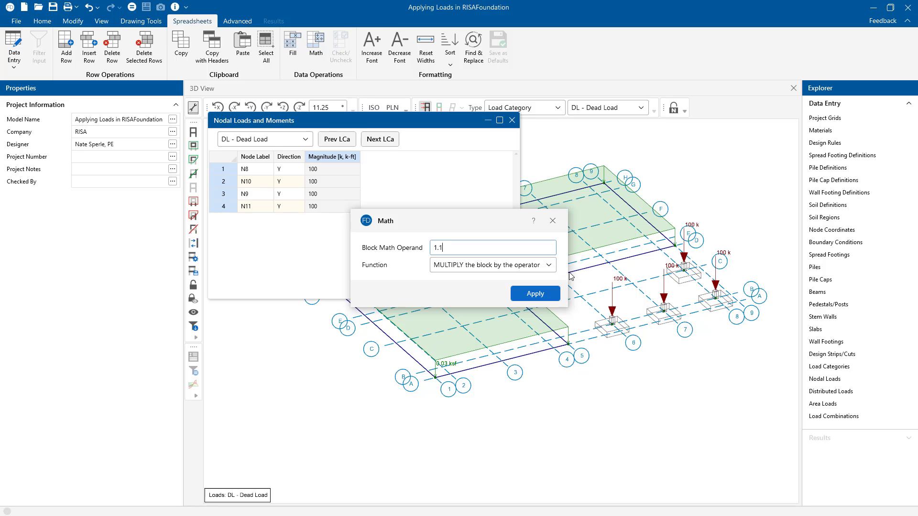
click(534, 293)
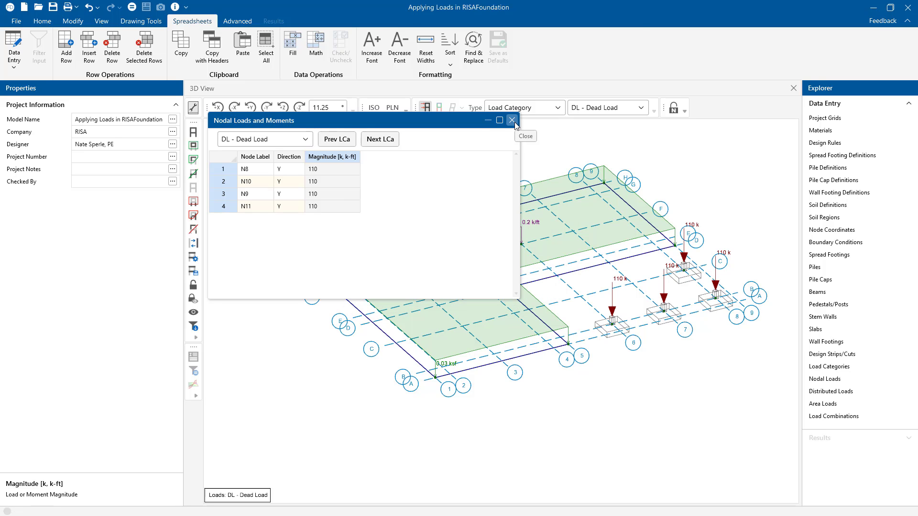
click(524, 136)
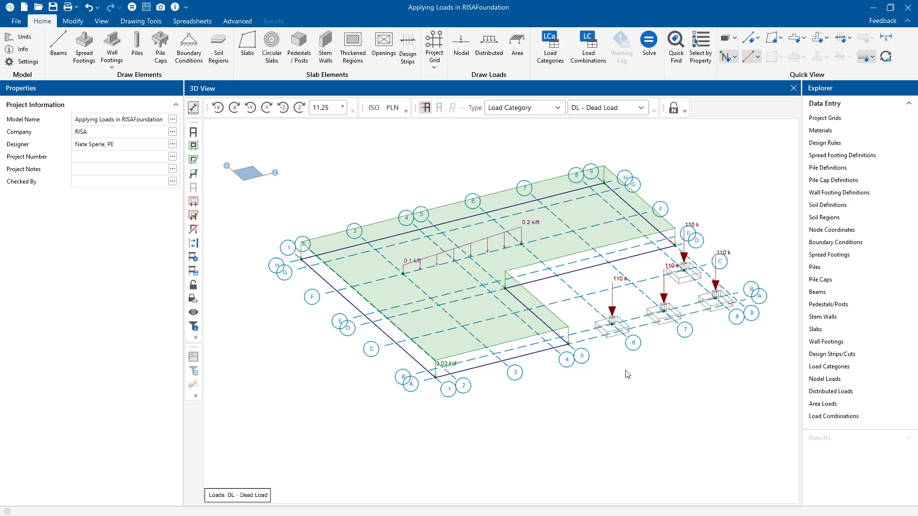